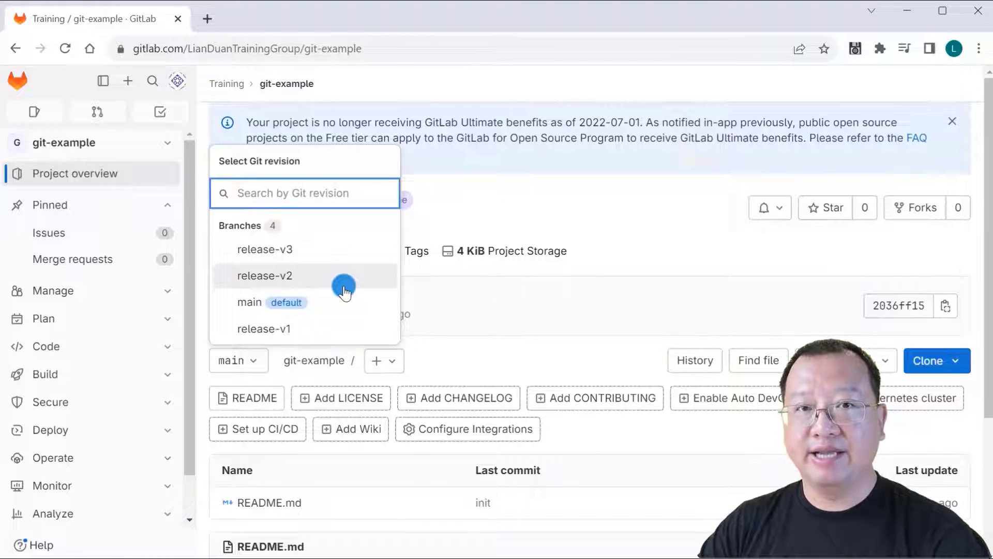
pyautogui.moveTo(380, 249)
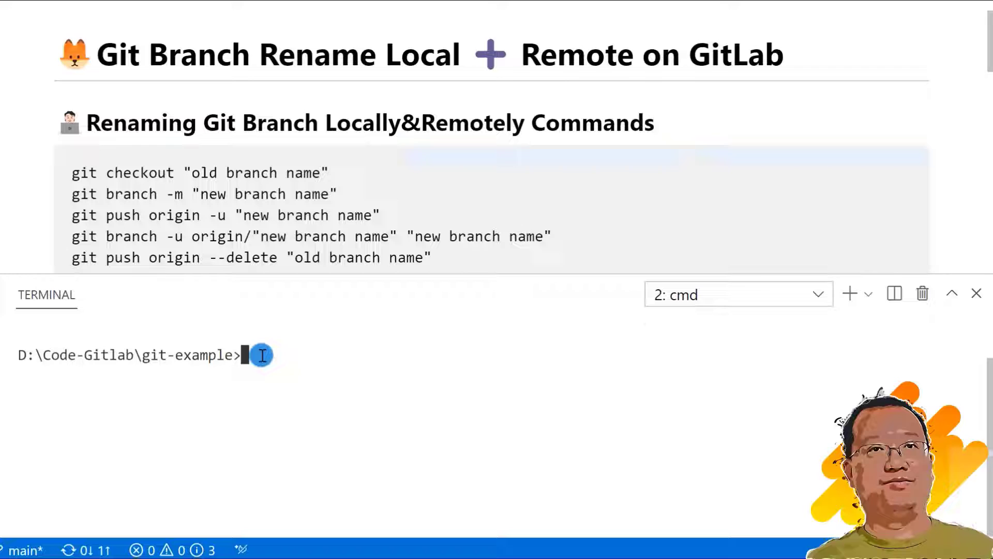
# Check out release-v3 and enter the rename command git branch -m release-v4
pyautogui.write('git checkout')
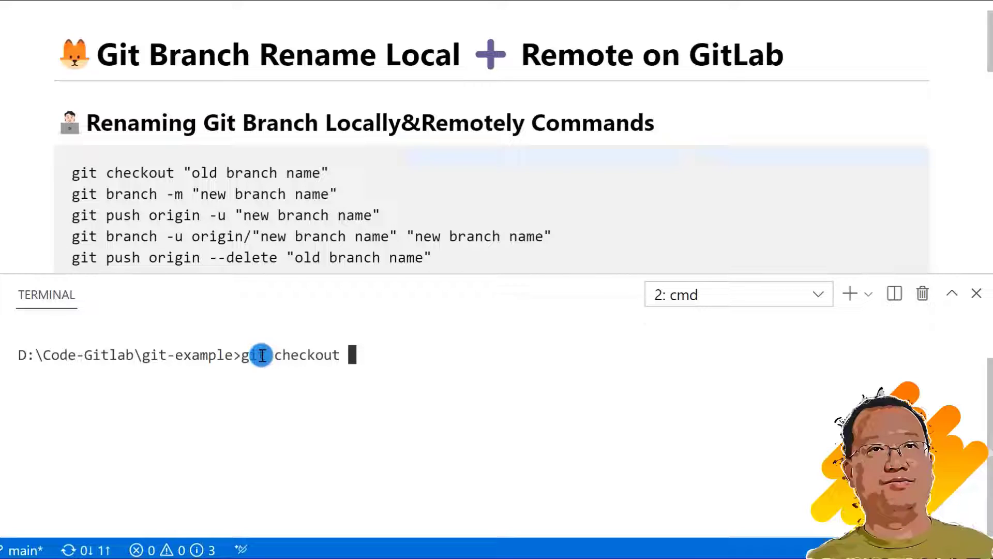
pyautogui.write('re')
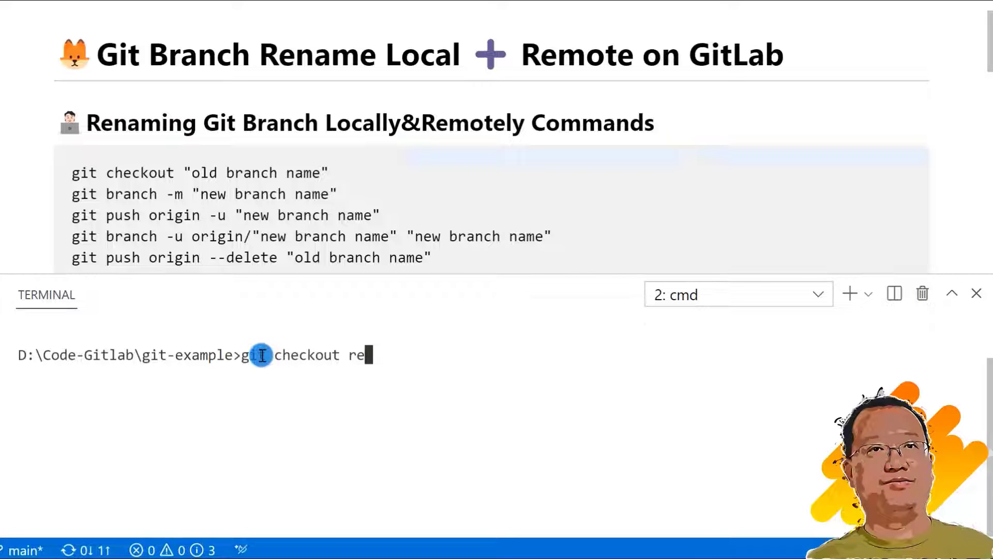
pyautogui.write('lease-v')
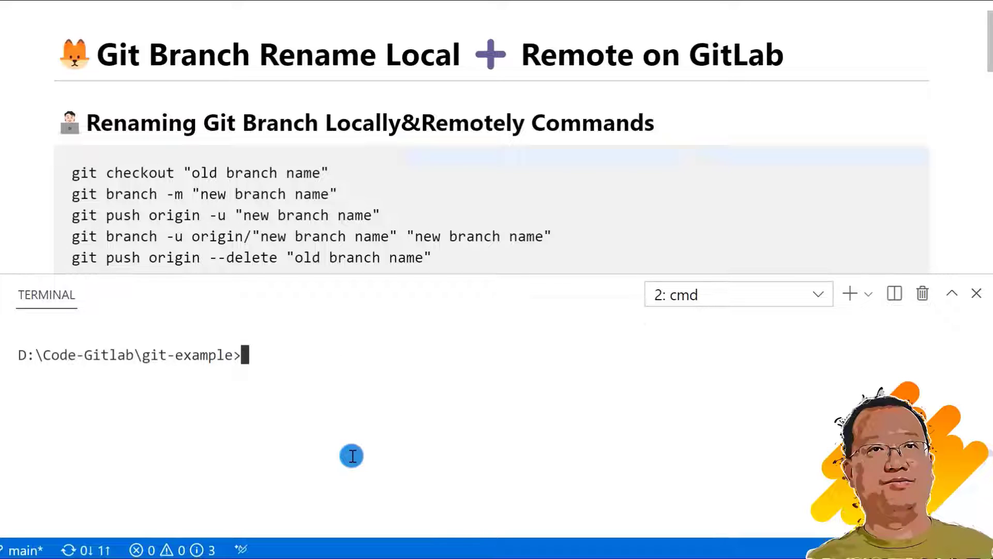
pyautogui.write('git branch -m release-v4')
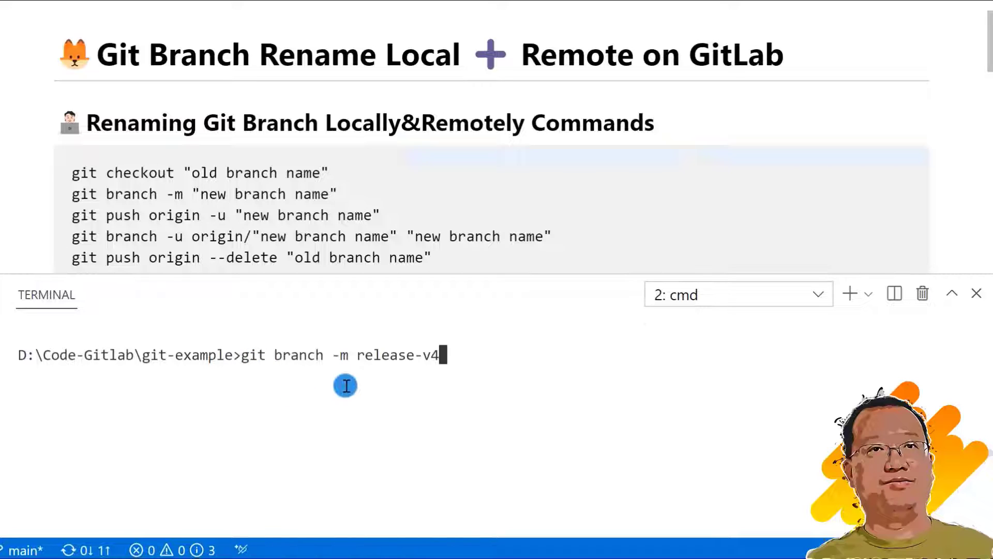
pyautogui.moveTo(478, 370)
pyautogui.write('git statu')
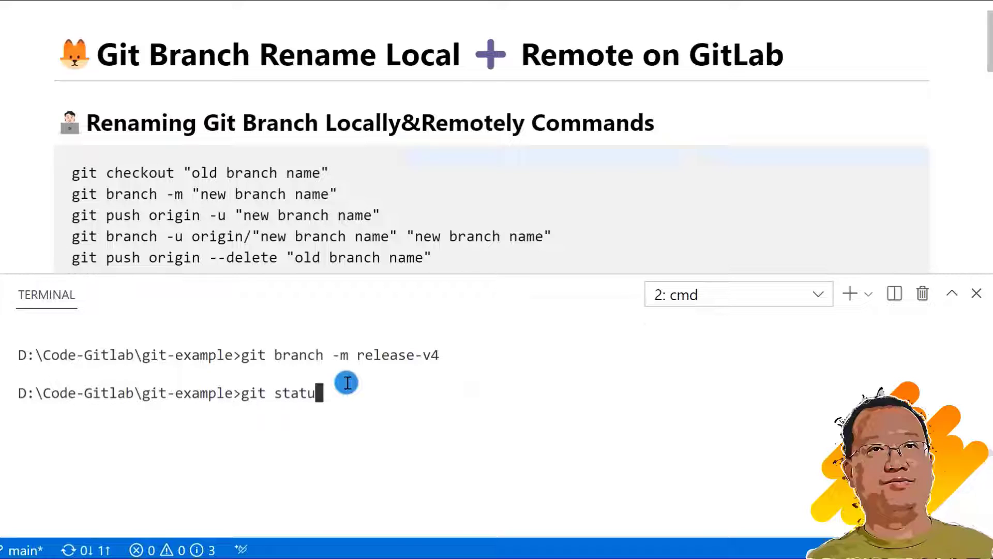
# Run git status to confirm release-v4 still tracks origin/release-v3, then begin git push origin -u
pyautogui.press('enter')
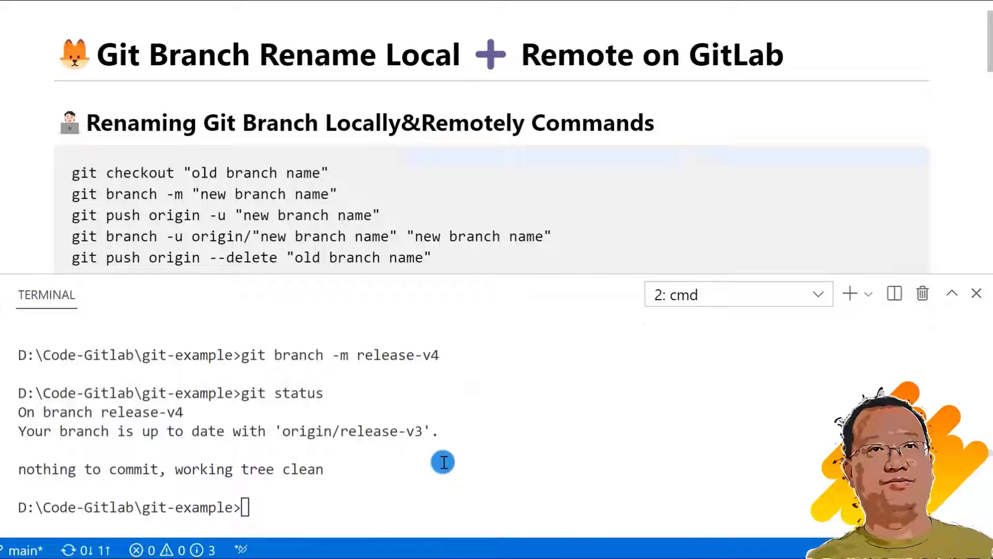
pyautogui.write('git push origin -u')
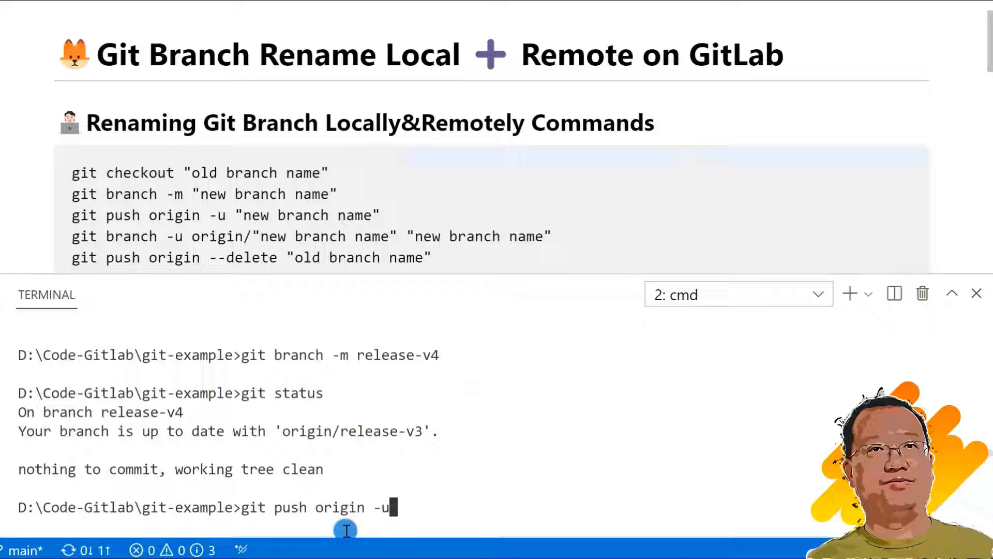
pyautogui.moveTo(330, 528)
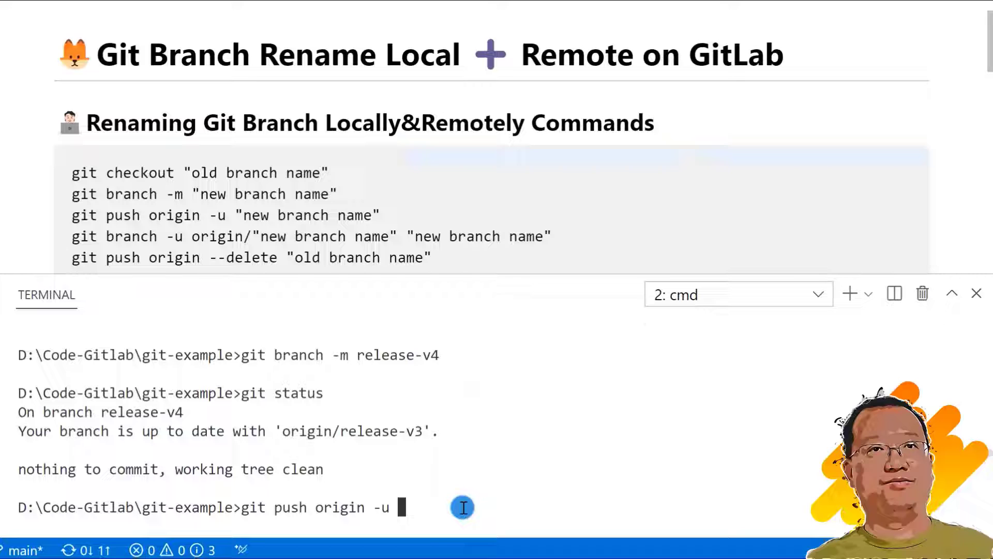
# Push release-v4 to origin with upstream tracking and clear the terminal
pyautogui.write('release')
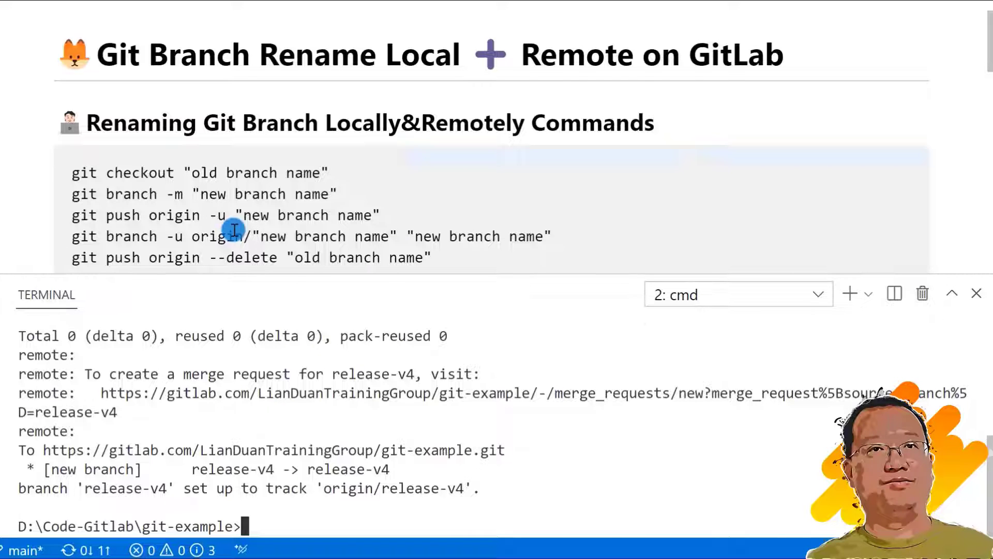
pyautogui.moveTo(19, 336); pyautogui.dragTo(481, 488)
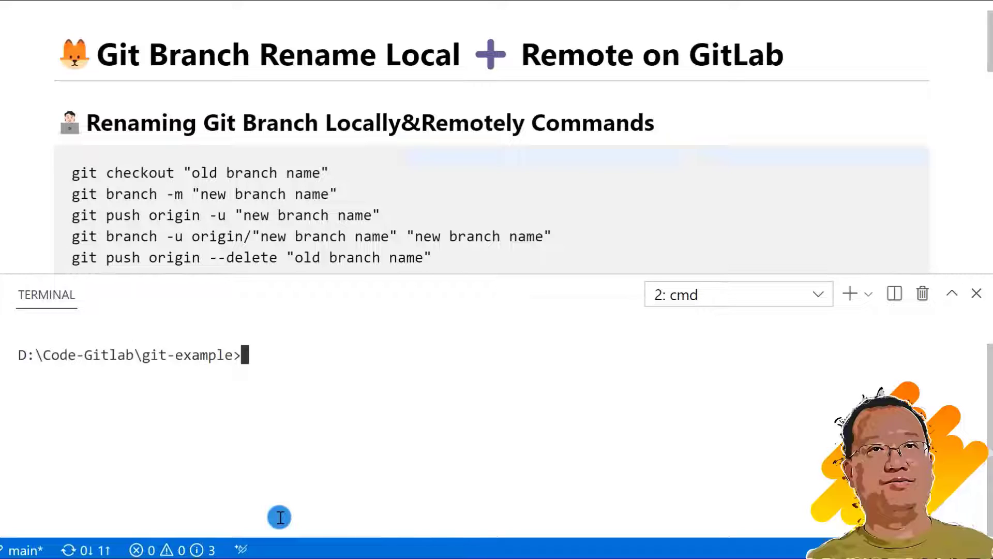
# Set release-v4's upstream to origin/release-v4 with git branch -u, then start a git blame command
pyautogui.write('git branch -u origin/')
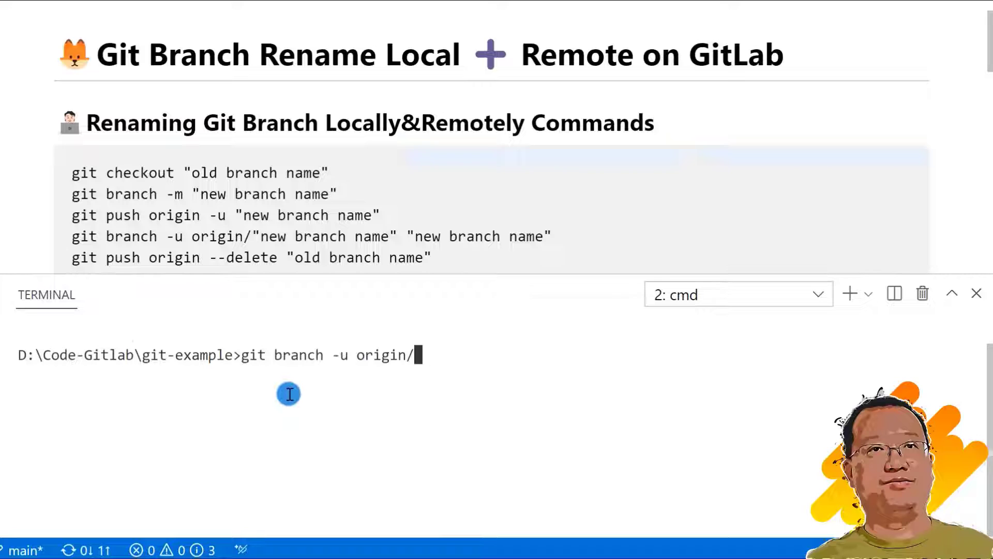
pyautogui.moveTo(496, 363)
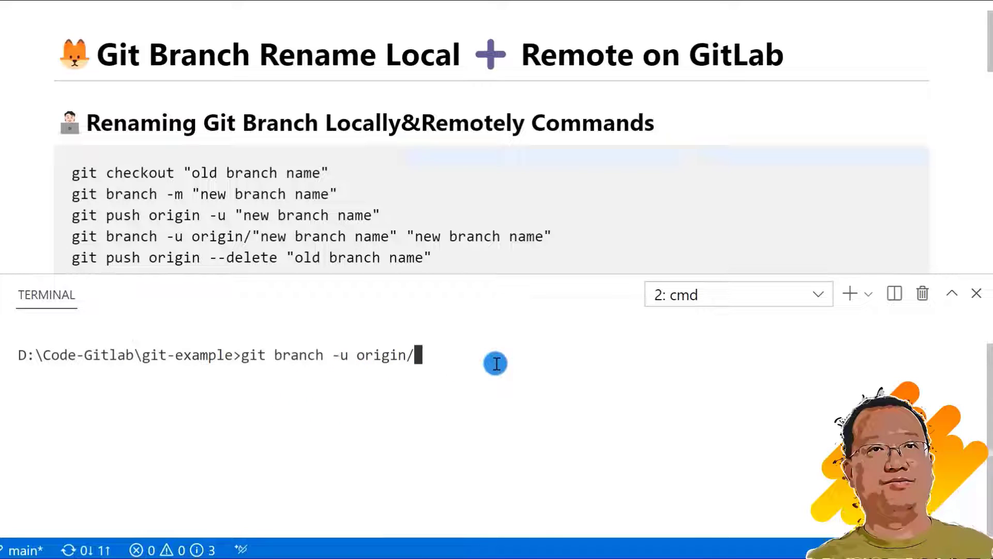
pyautogui.write('release-')
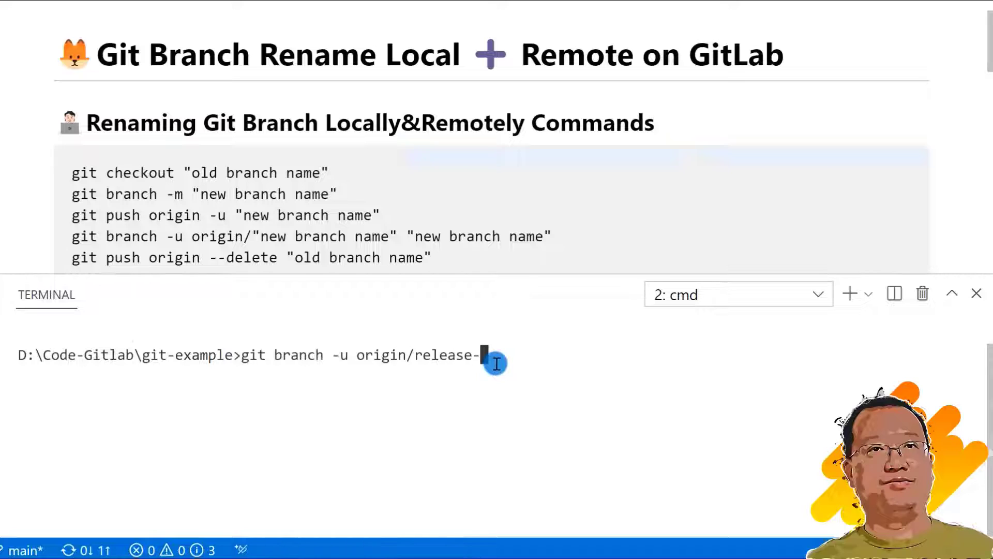
pyautogui.write('v1')
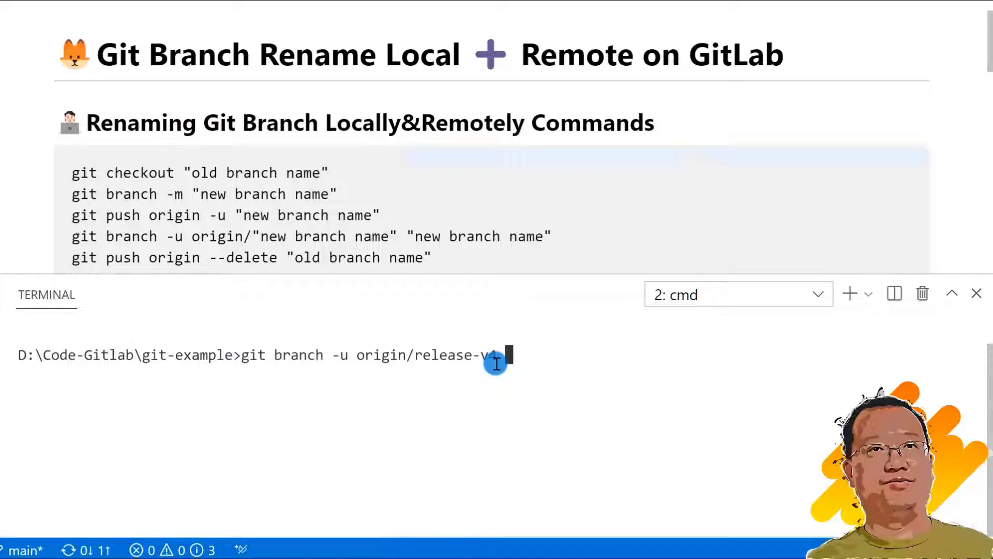
pyautogui.write('relea')
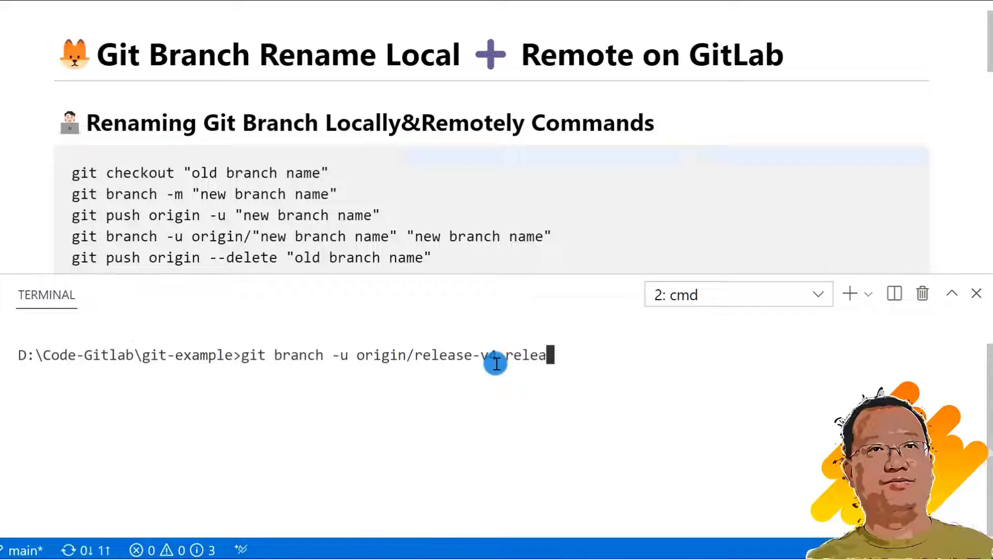
pyautogui.write('se')
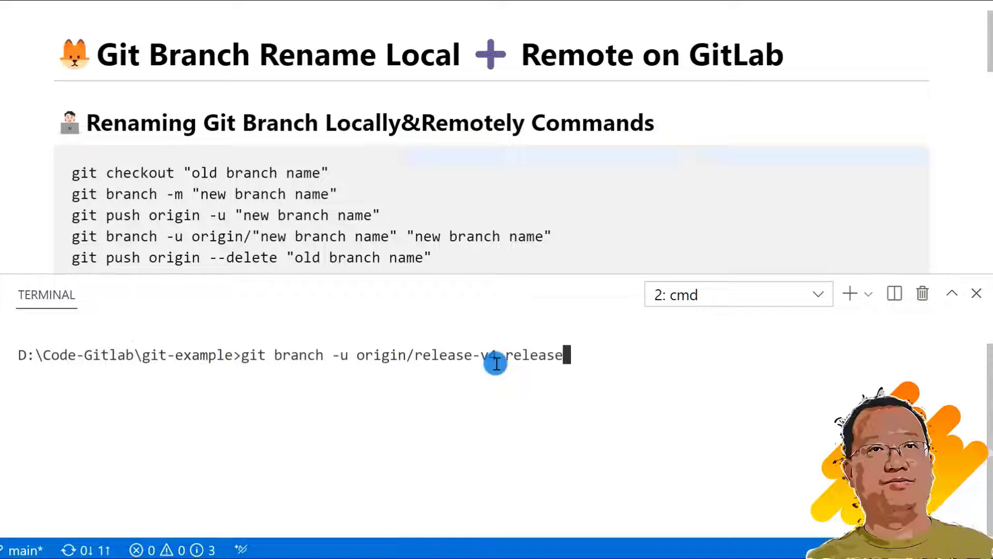
pyautogui.press('Enter')
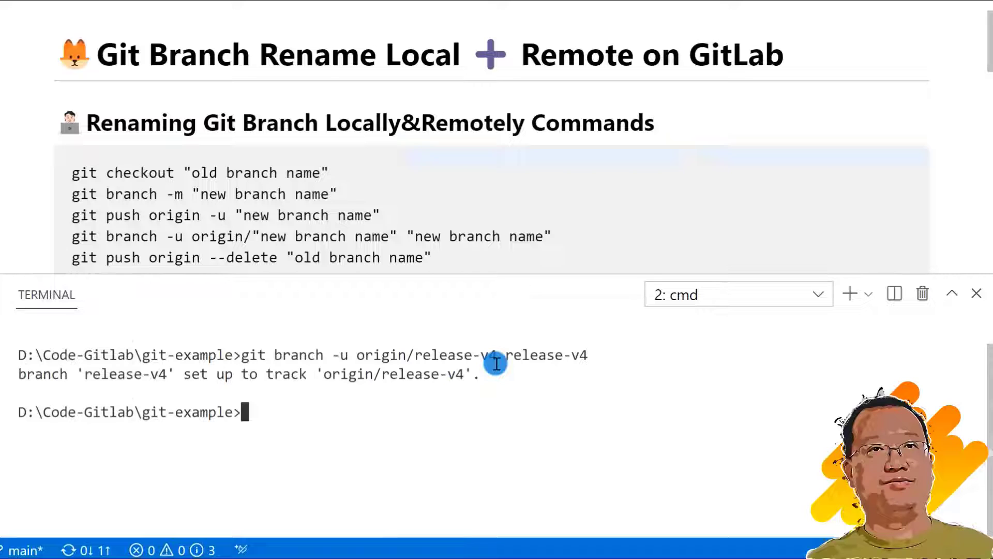
pyautogui.moveTo(458, 409)
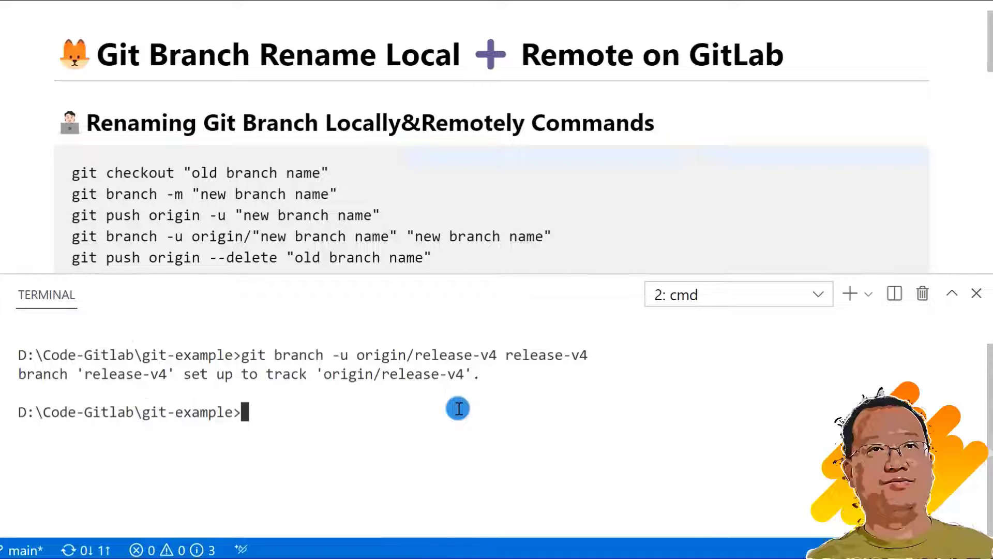
pyautogui.write('git blame')
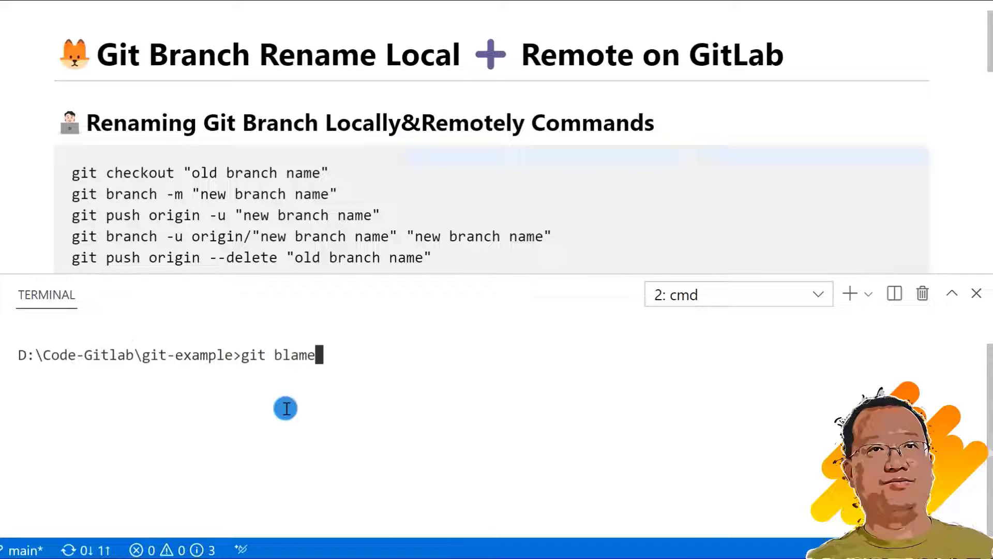
pyautogui.write('README.md')
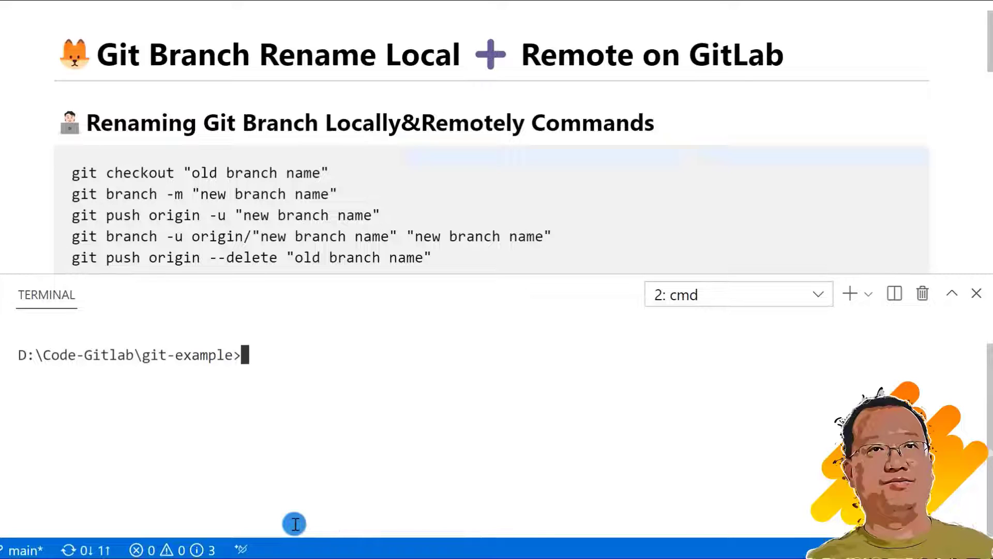
# Type git push origin --delete release-v to remove the old remote branch
pyautogui.write('git push origin --delete')
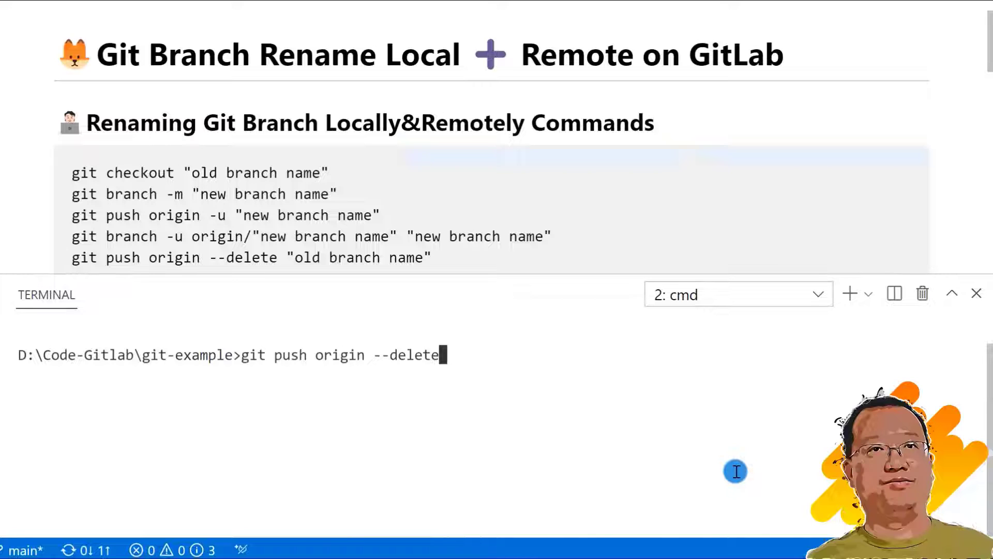
pyautogui.moveTo(284, 385)
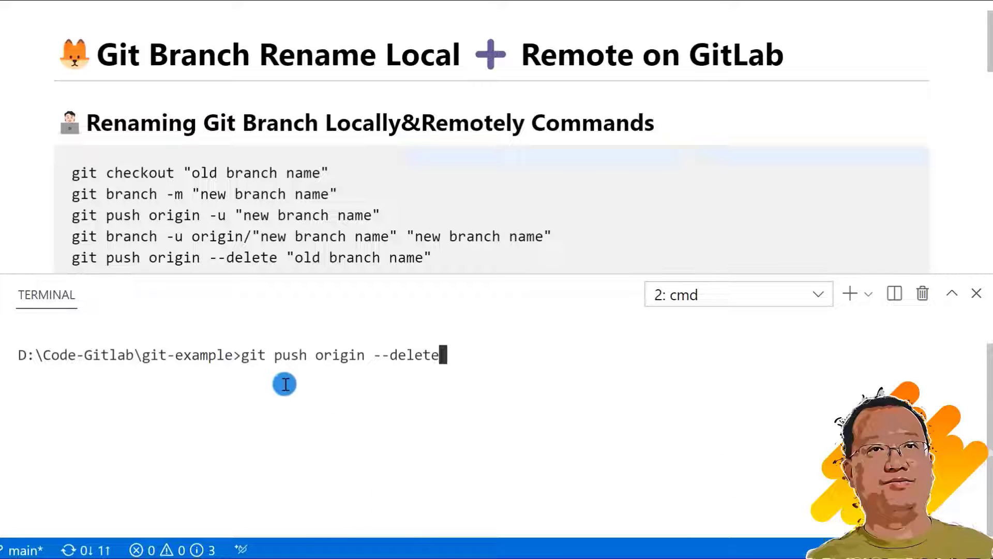
pyautogui.moveTo(472, 353)
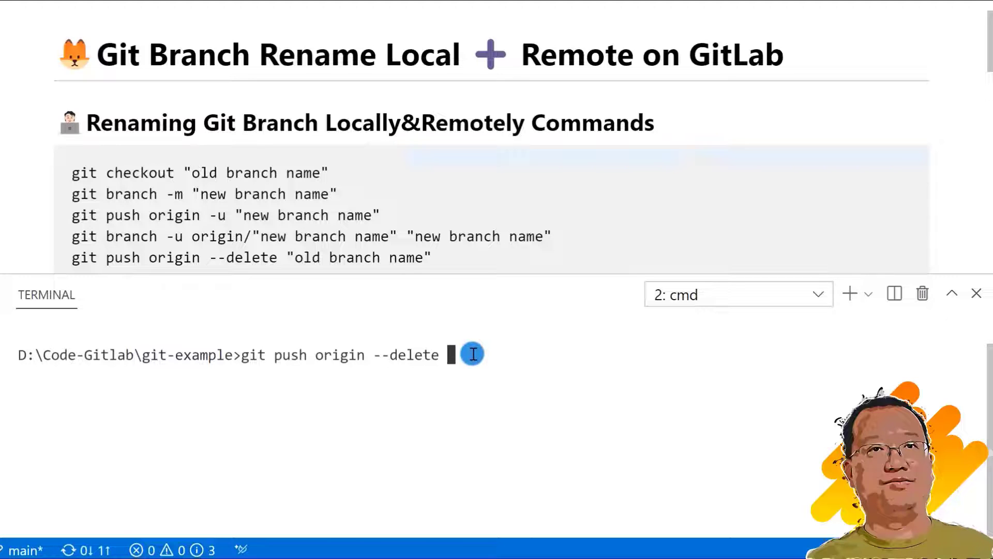
pyautogui.write('r')
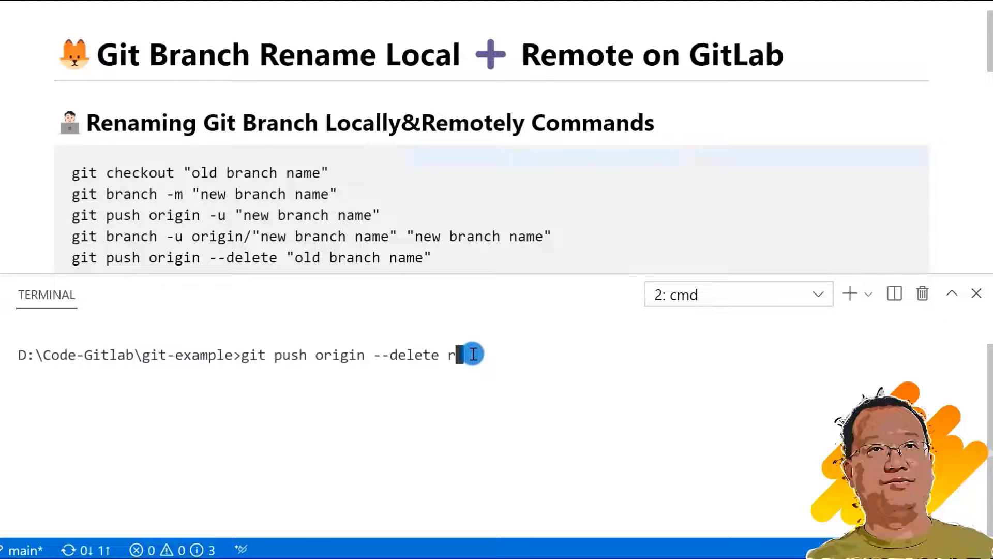
pyautogui.write('elease-v')
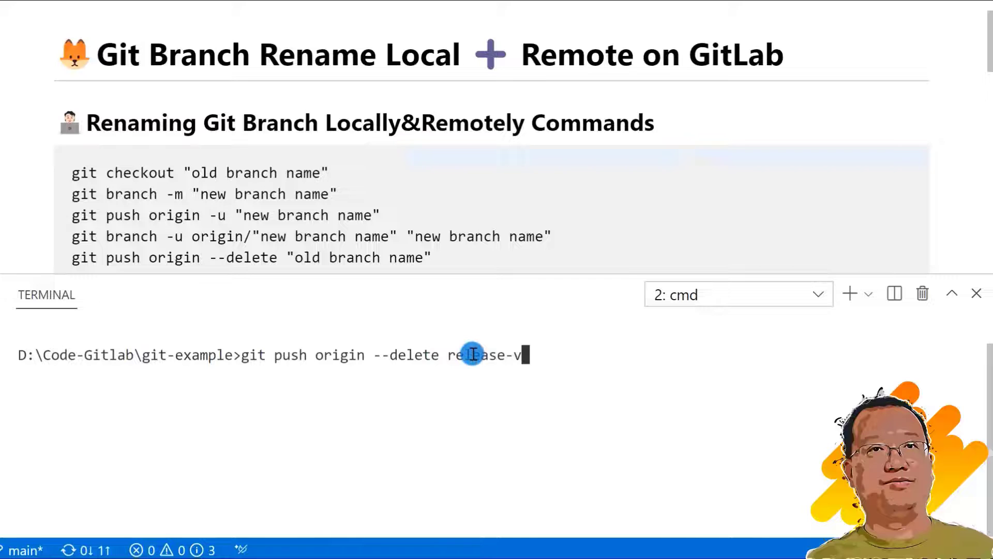